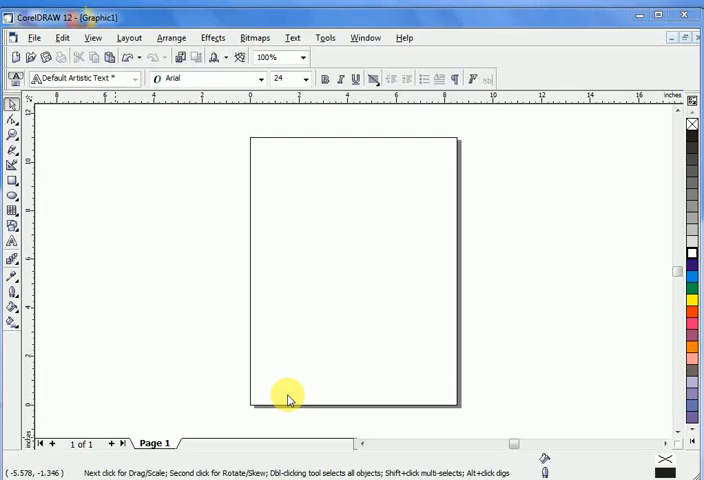
mouse_move(413, 410)
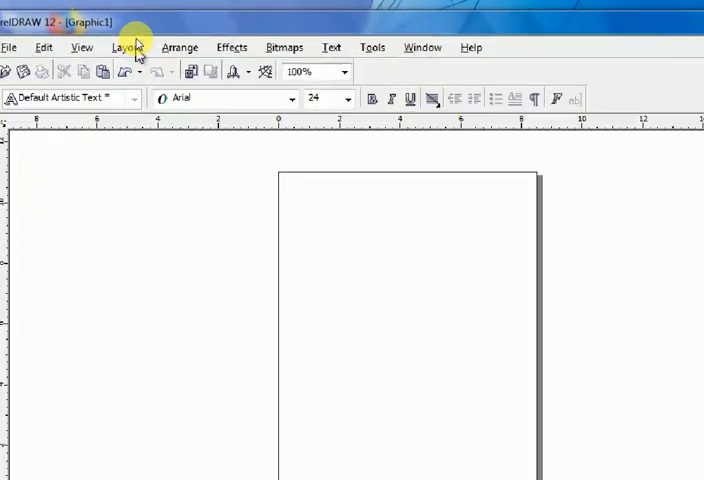
Step: Open the Insert Page dialog from the Layout menu
left_click(125, 47)
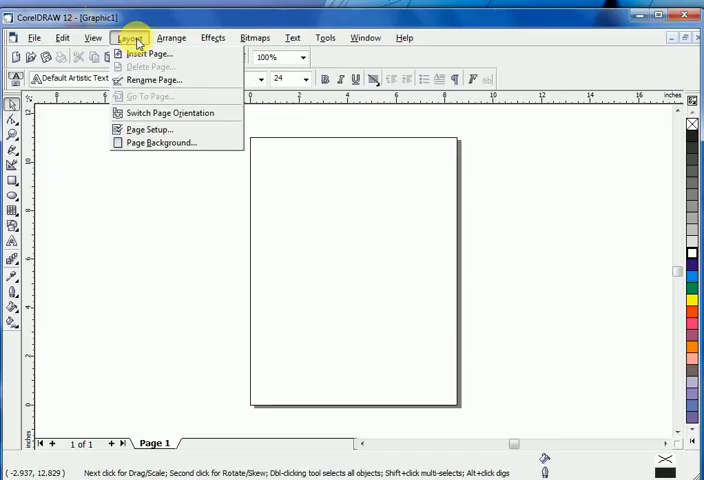
mouse_move(150, 53)
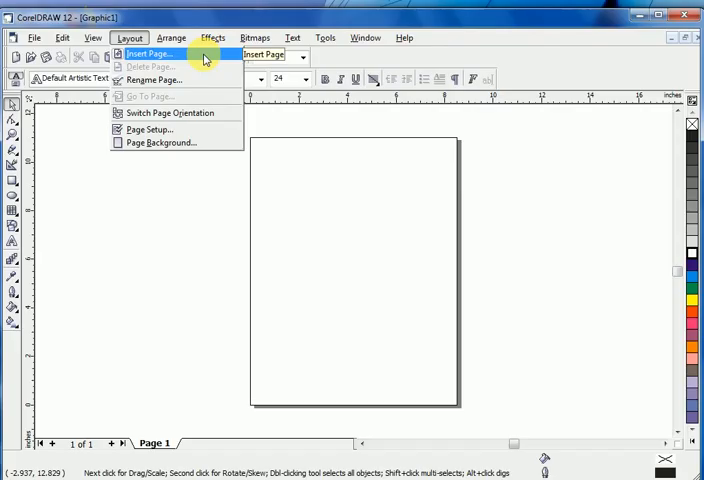
left_click(150, 53)
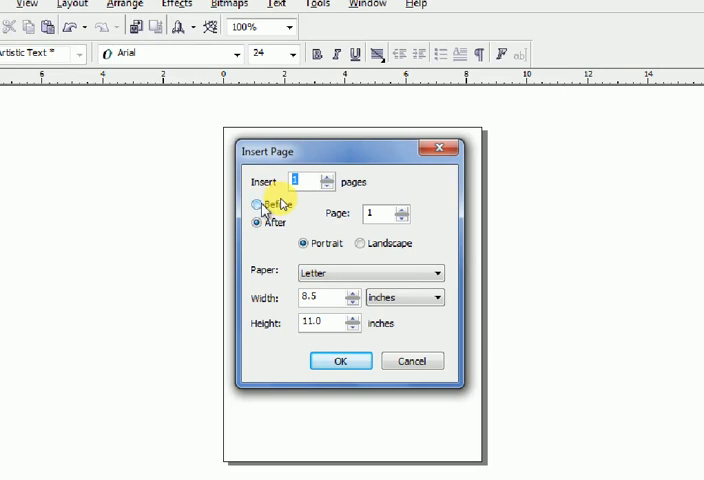
Step: Set insertion to one portrait page after page 1 and list the paper sizes
left_click(256, 205)
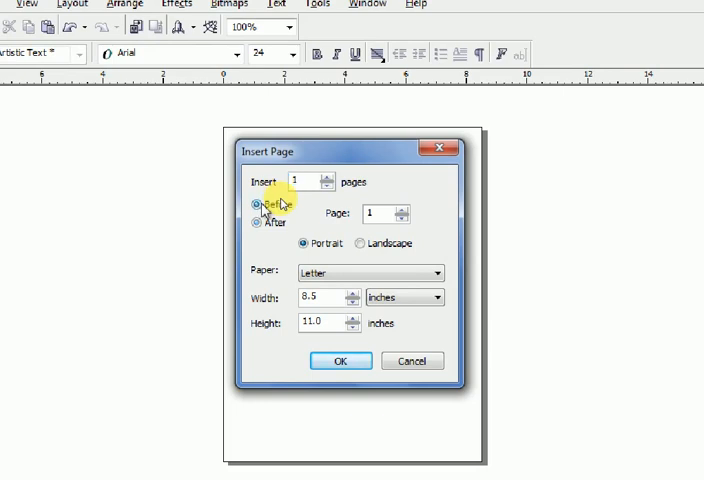
left_click(262, 206)
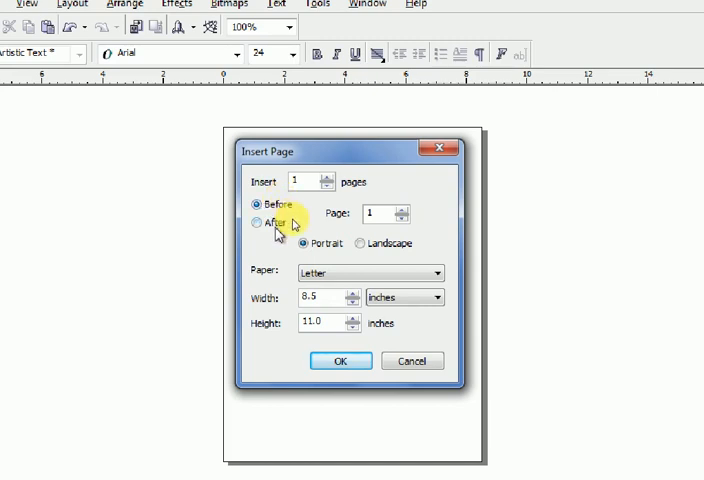
left_click(260, 223)
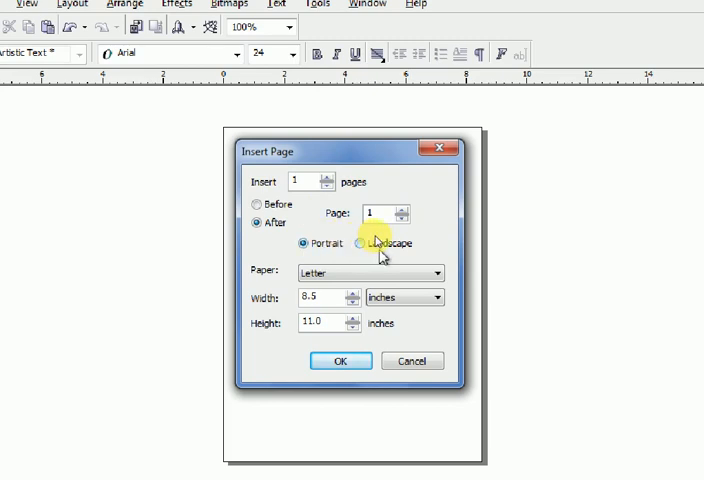
left_click(307, 243)
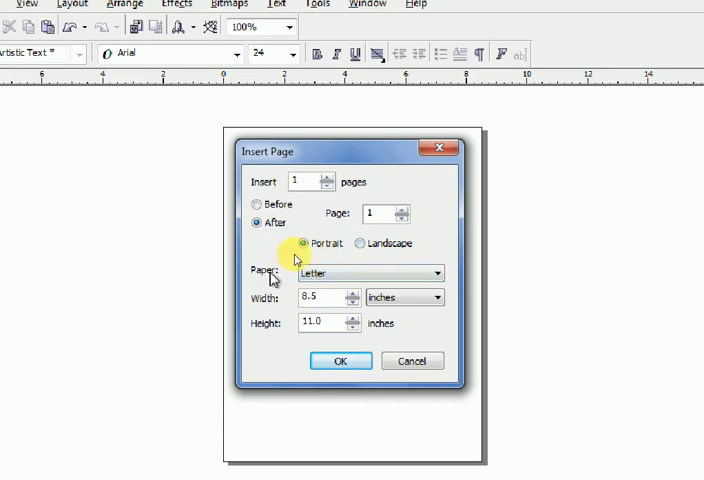
left_click(437, 272)
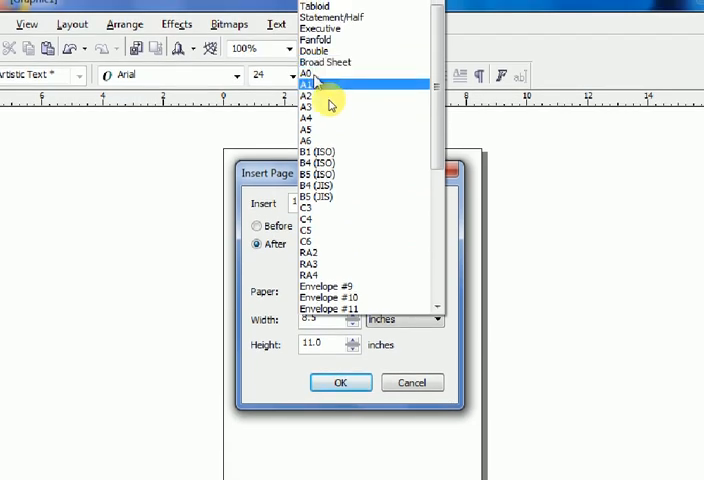
Step: Choose A4 paper and confirm, adding Page 2 after Page 1
left_click(307, 106)
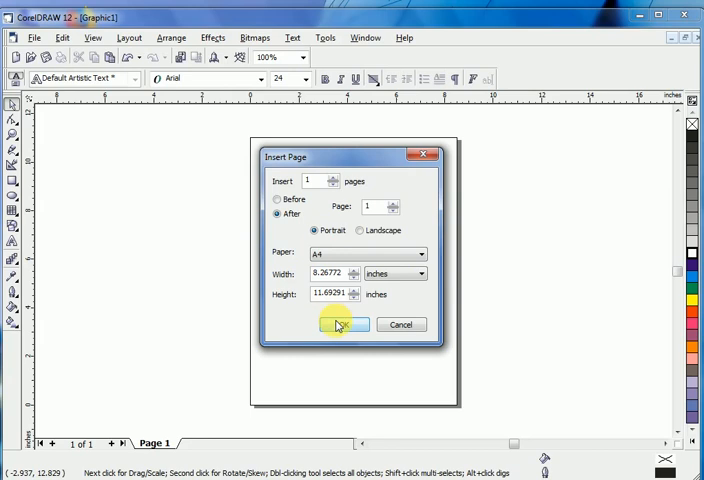
left_click(341, 324)
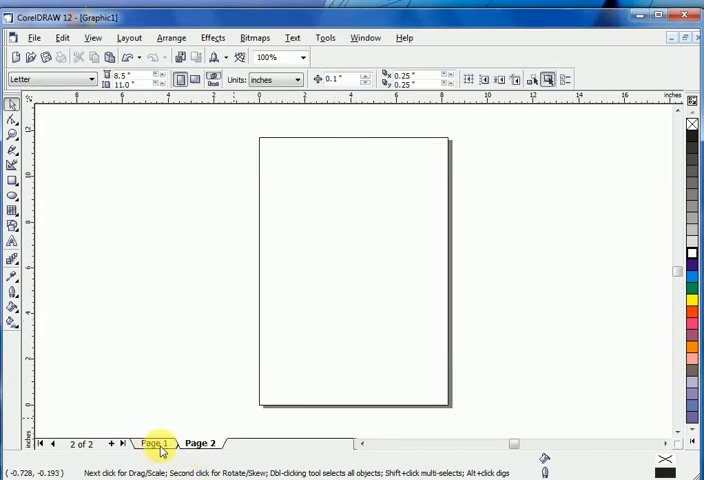
left_click(200, 443)
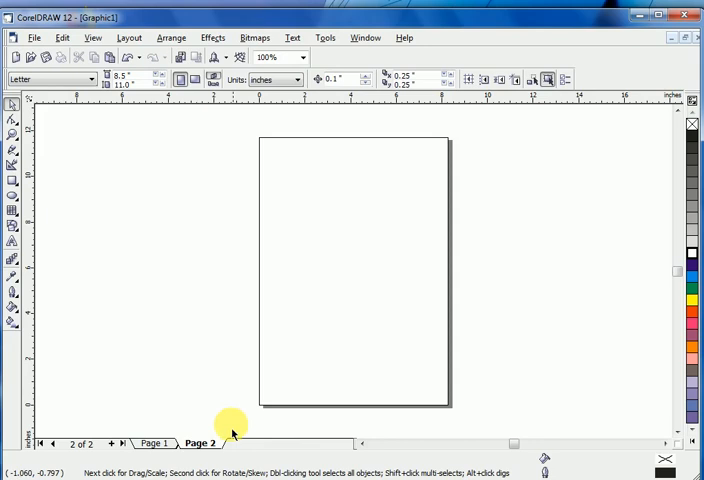
right_click(201, 443)
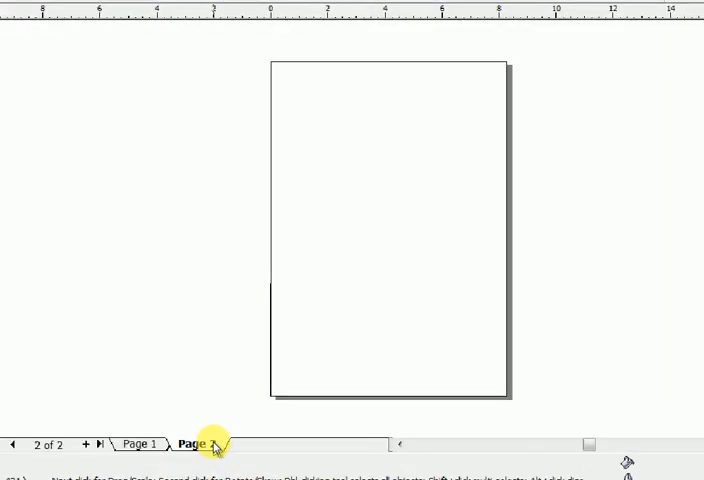
Step: Delete the Page 2 tab via its context menu, leaving only Page 1
right_click(193, 444)
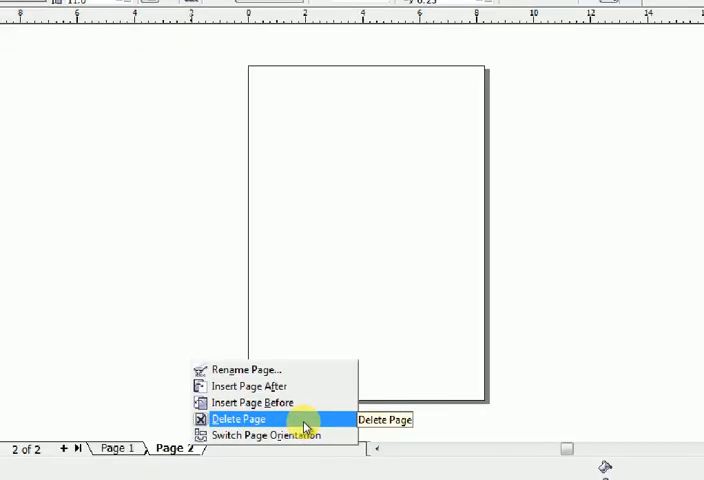
left_click(238, 419)
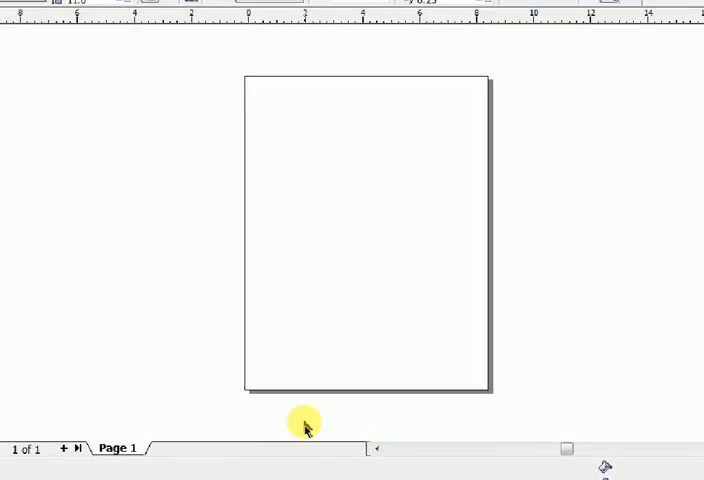